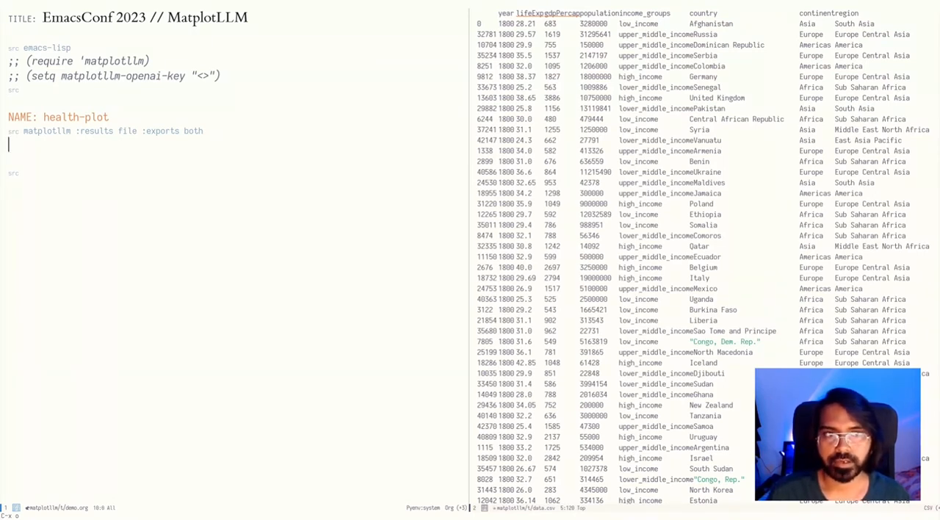
Write 'Data is in a file called data.csv. And it looks like the following:' in the health-plot block.
{"action": "type", "text": "Data is in a f"}
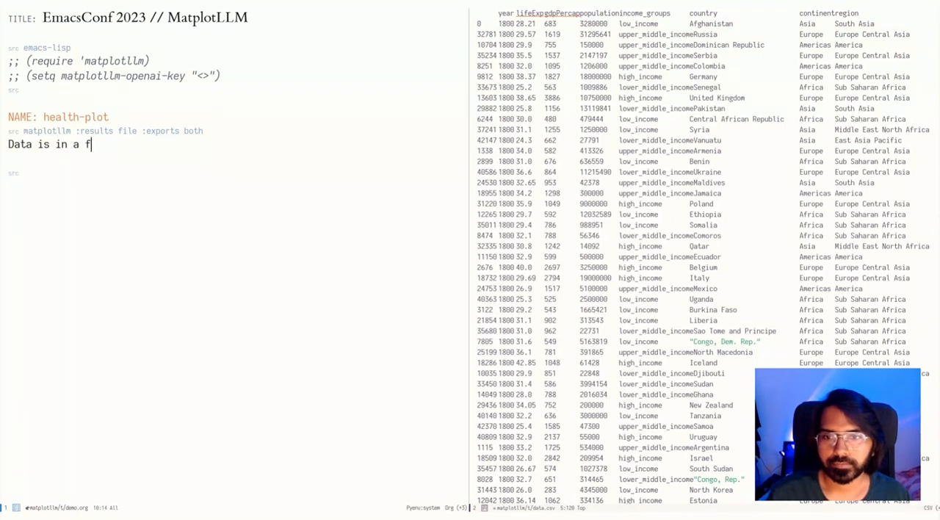
{"action": "type", "text": "ile called"}
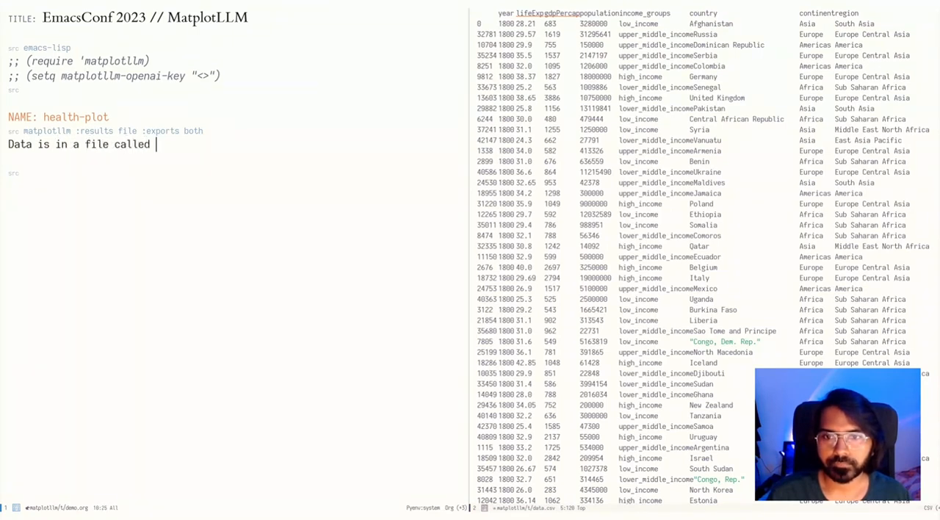
{"action": "type", "text": "data.c"}
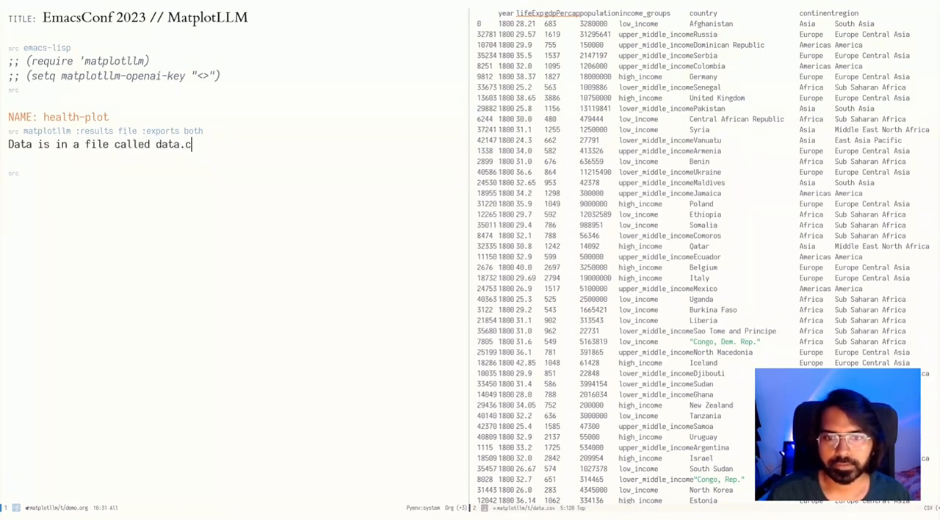
{"action": "type", "text": "sv"}
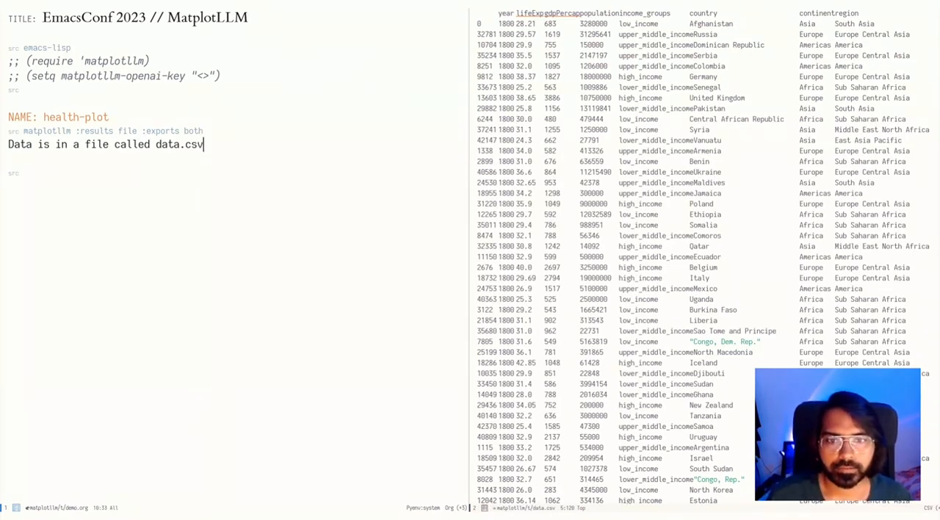
{"action": "type", "text": "And it l"}
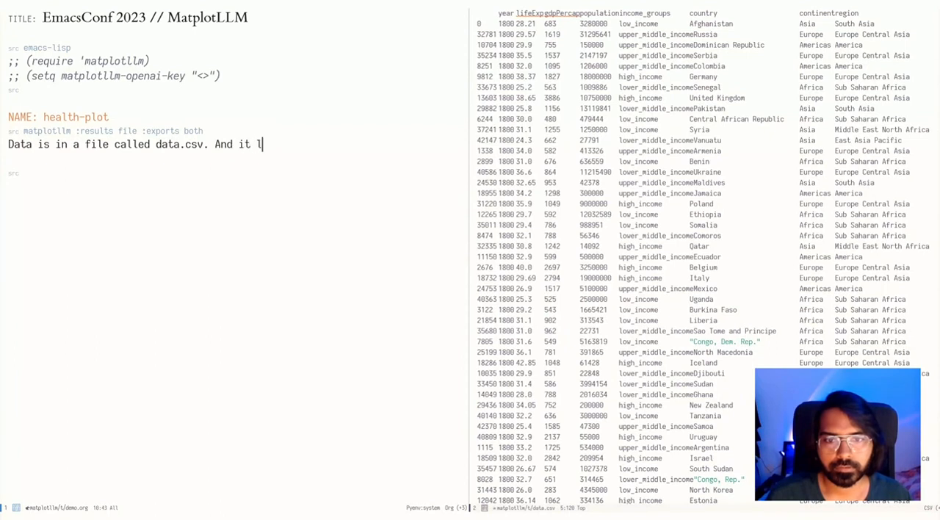
{"action": "type", "text": "ooks"}
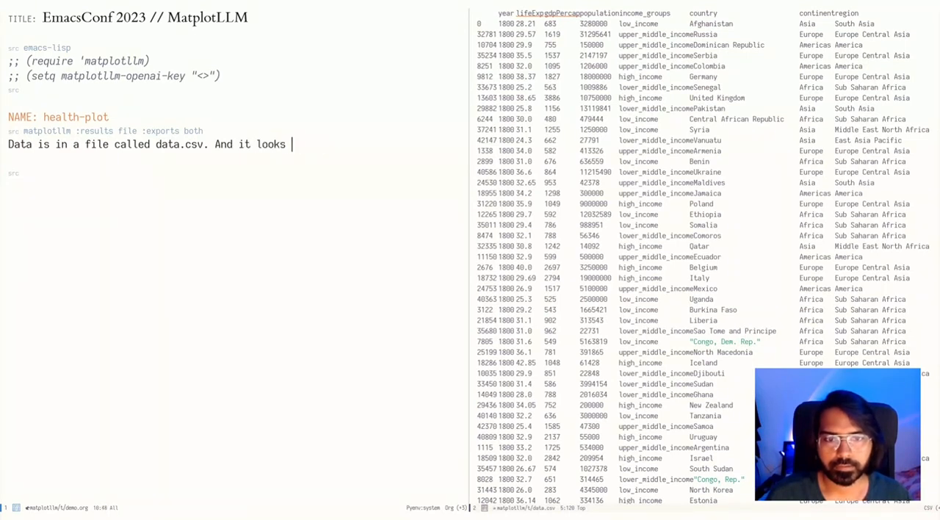
{"action": "type", "text": "like the following:"}
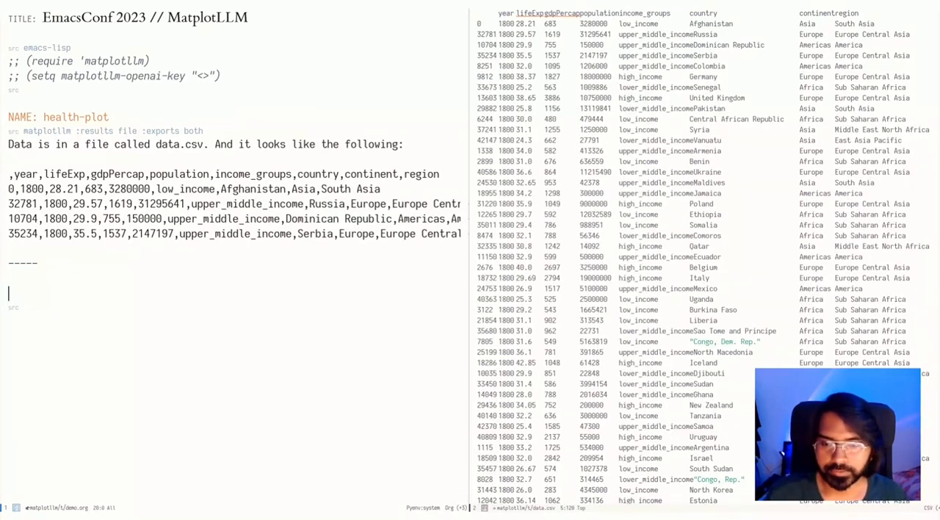
Add the request 'Can you make a scatter plot for life expectancy and gdp per capita'.
{"action": "type", "text": "Can you"}
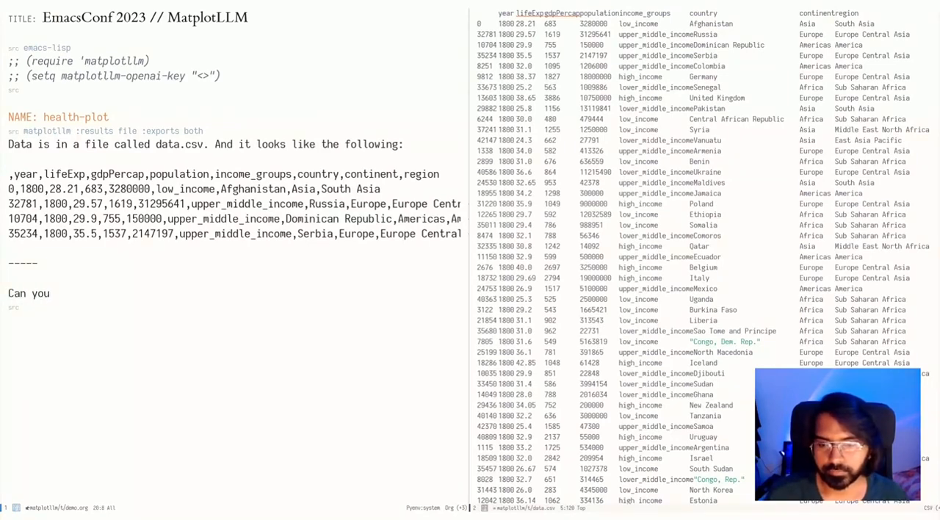
{"action": "type", "text": "make a scatter plot for"}
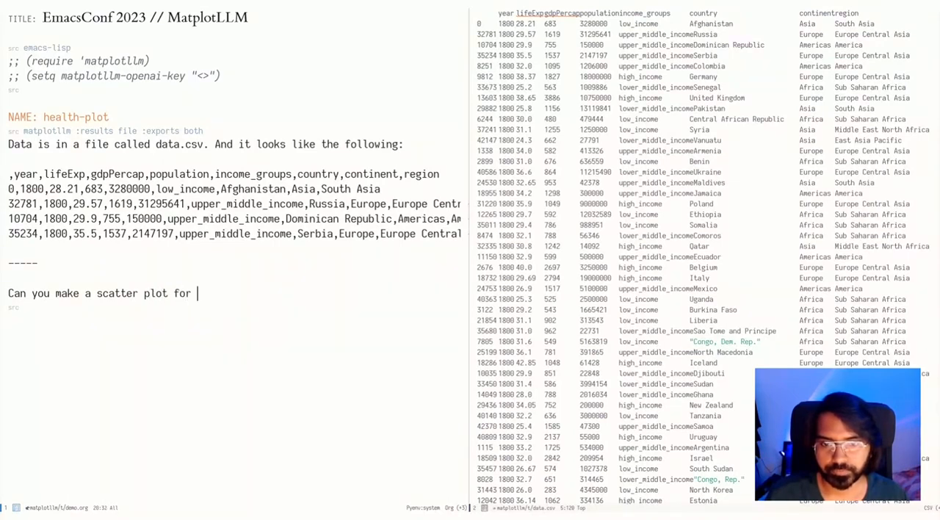
{"action": "type", "text": "life ex"}
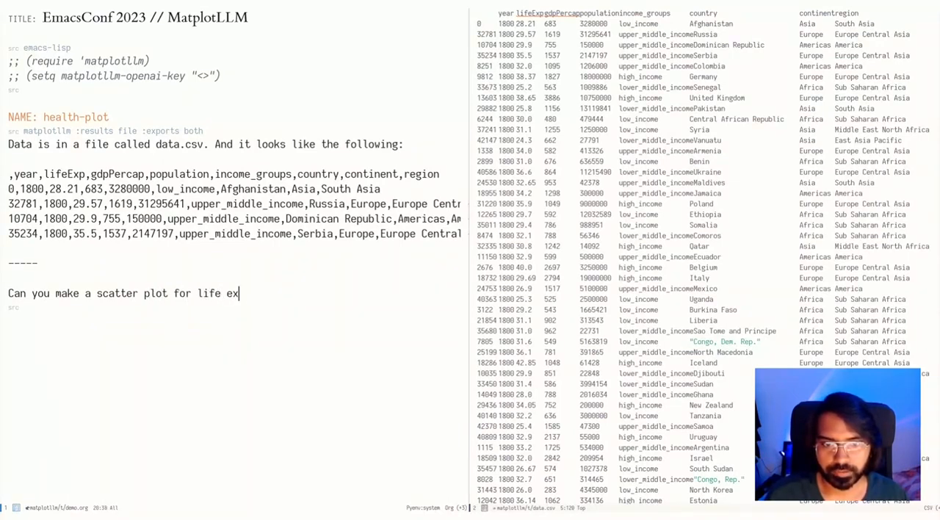
{"action": "type", "text": "pectatncy and"}
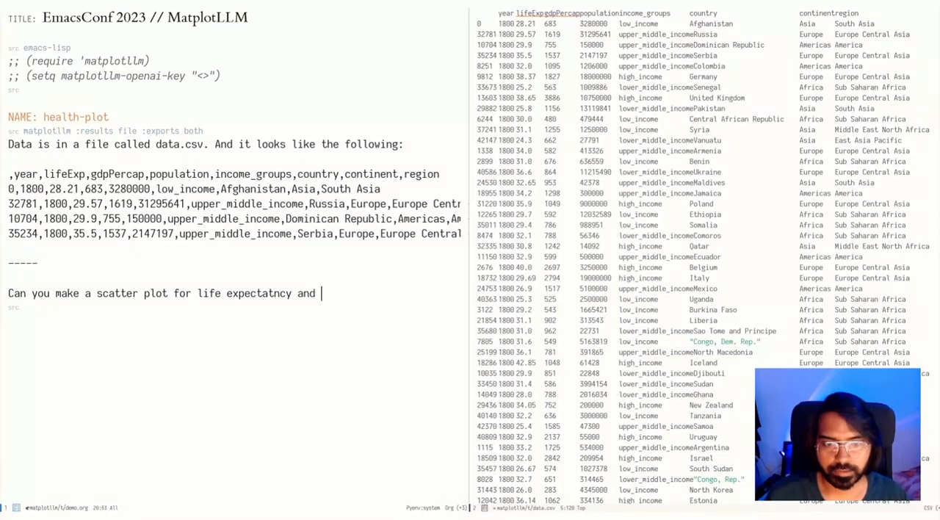
{"action": "type", "text": "gdp"}
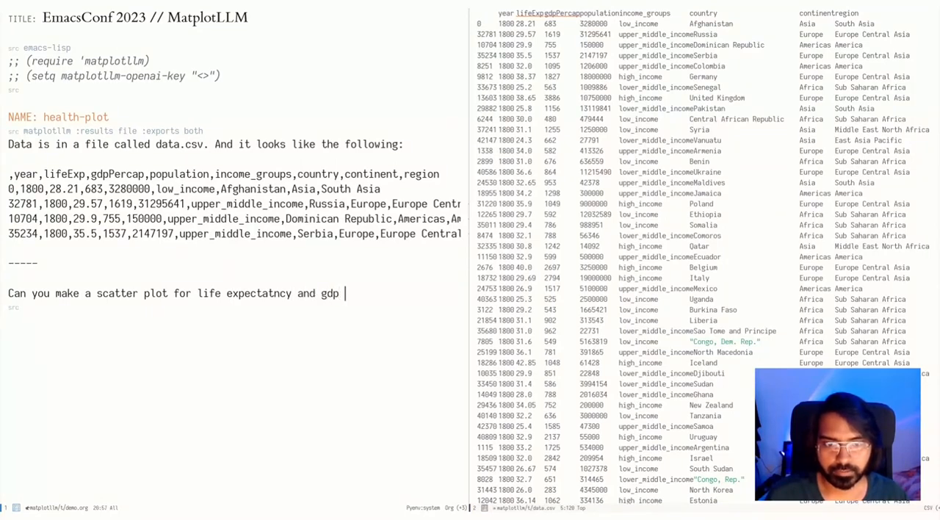
{"action": "type", "text": "per capita"}
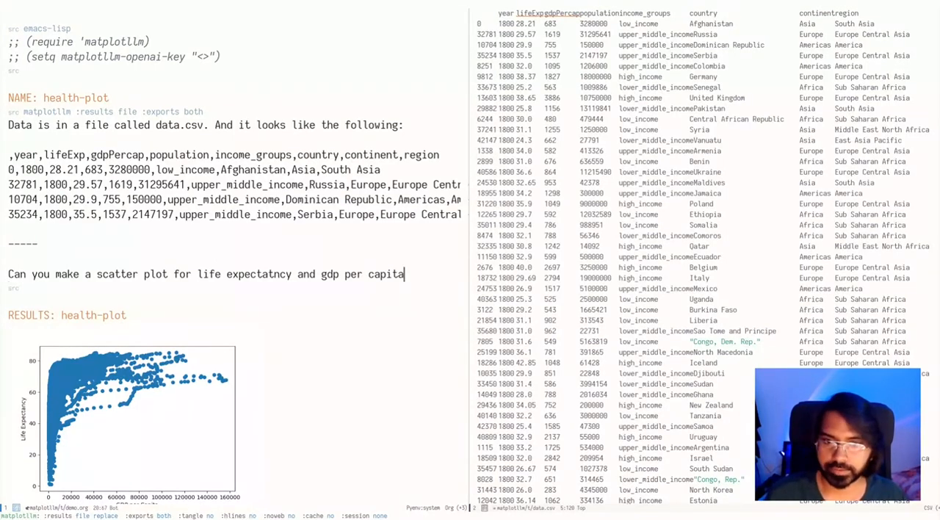
{"action": "scroll", "scroll_direction": "down", "scroll_amount": 3}
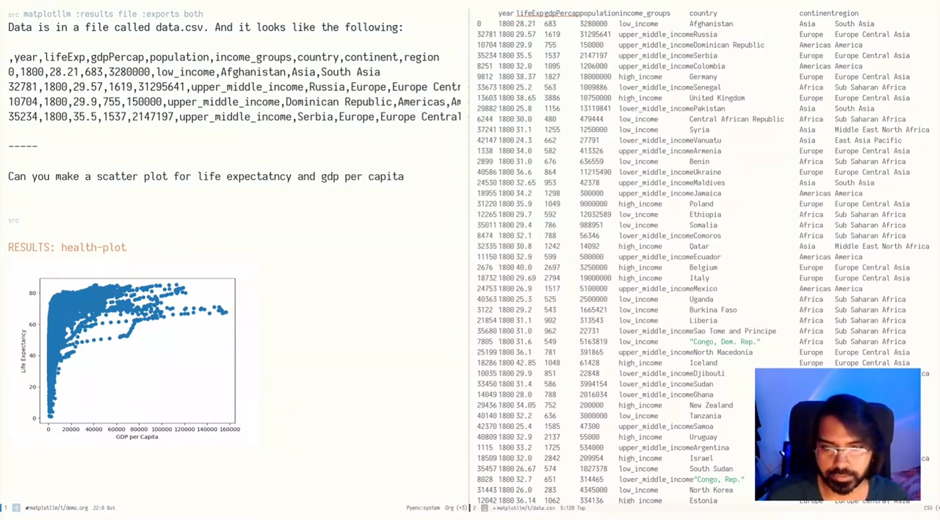
Add 'Can you only show points where year is the multiple of 50' and re-run the block.
{"action": "type", "text": "Can you only show"}
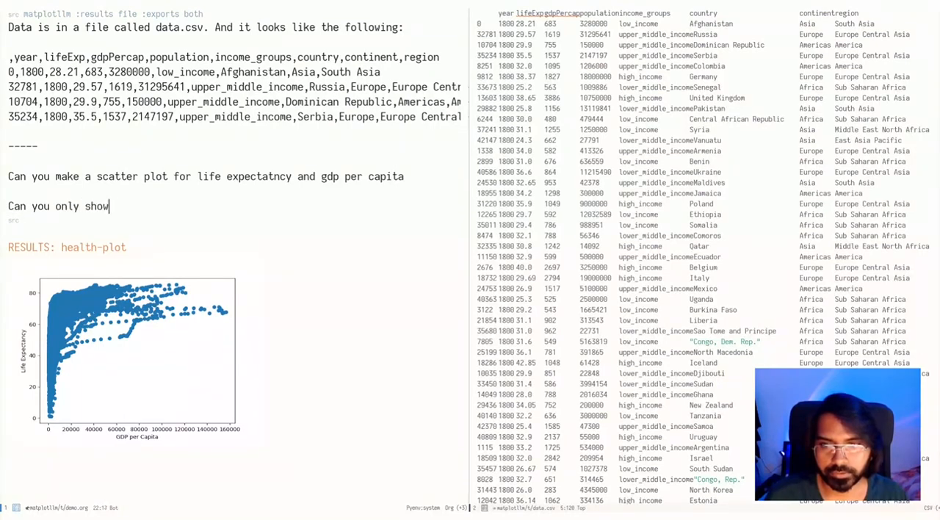
{"action": "type", "text": "points where year is the multiple of"}
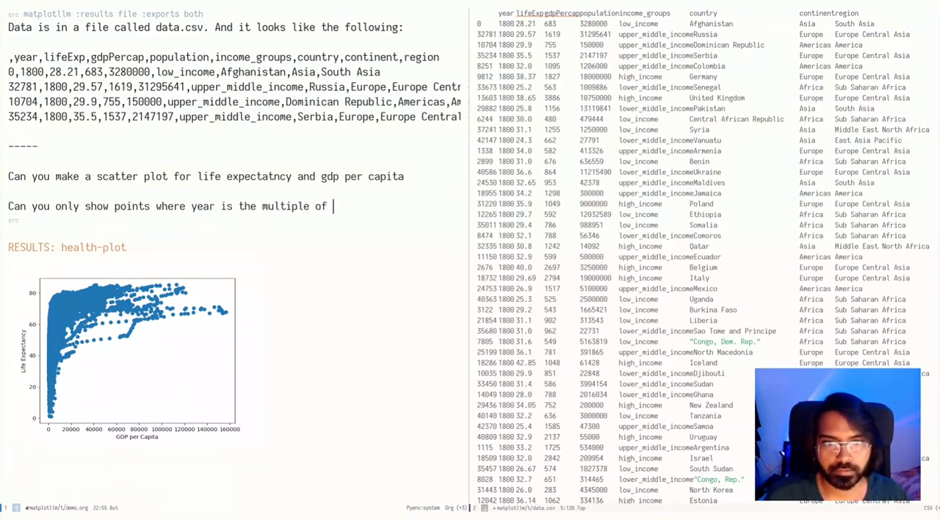
{"action": "type", "text": "50"}
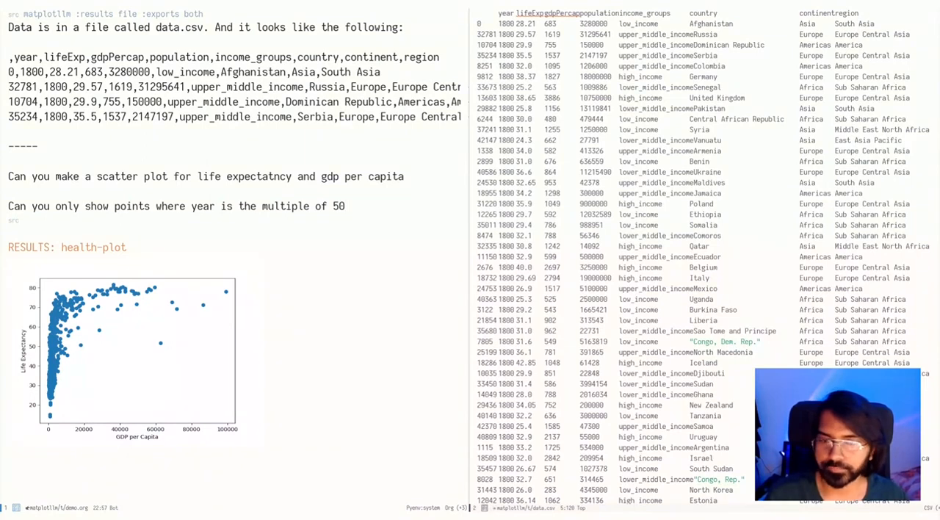
{"action": "left_click", "coordinate": [345, 206]}
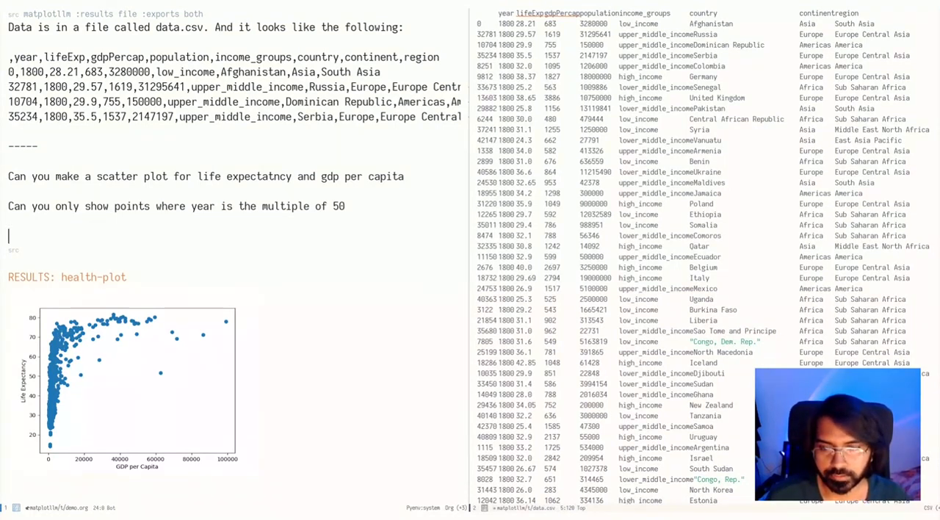
Add 'Color more recent years with a darker shade of purple.' to the prompt.
{"action": "type", "text": "Color"}
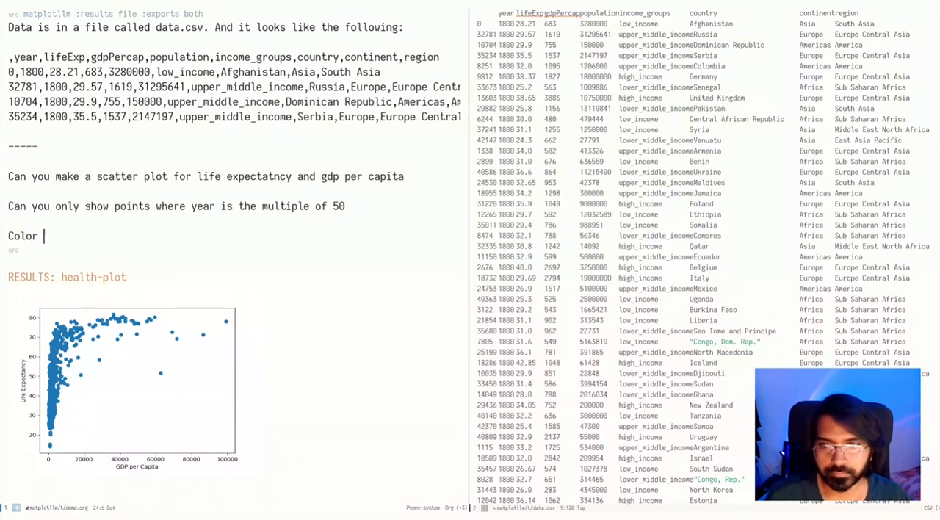
{"action": "type", "text": "more recent yeas"}
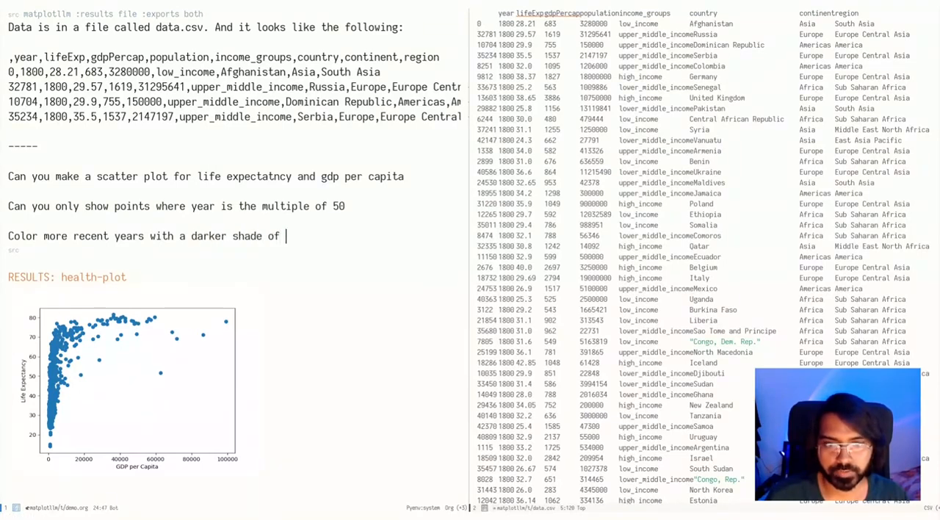
{"action": "type", "text": "purl"}
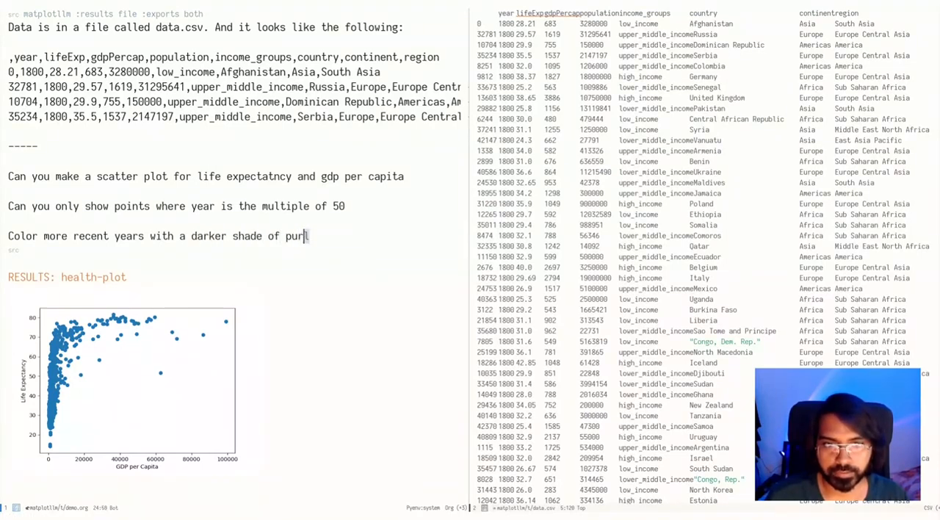
{"action": "type", "text": "ple."}
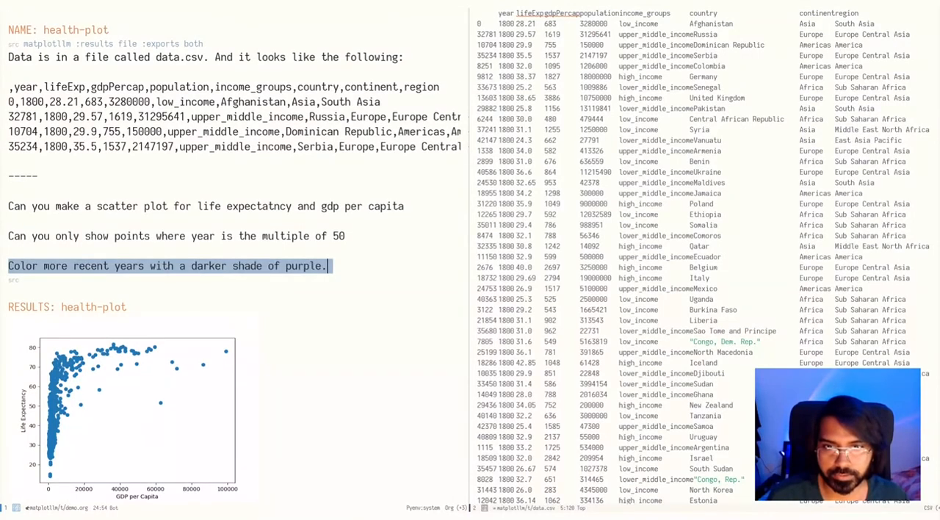
{"action": "scroll", "scroll_direction": "down", "scroll_amount": 3}
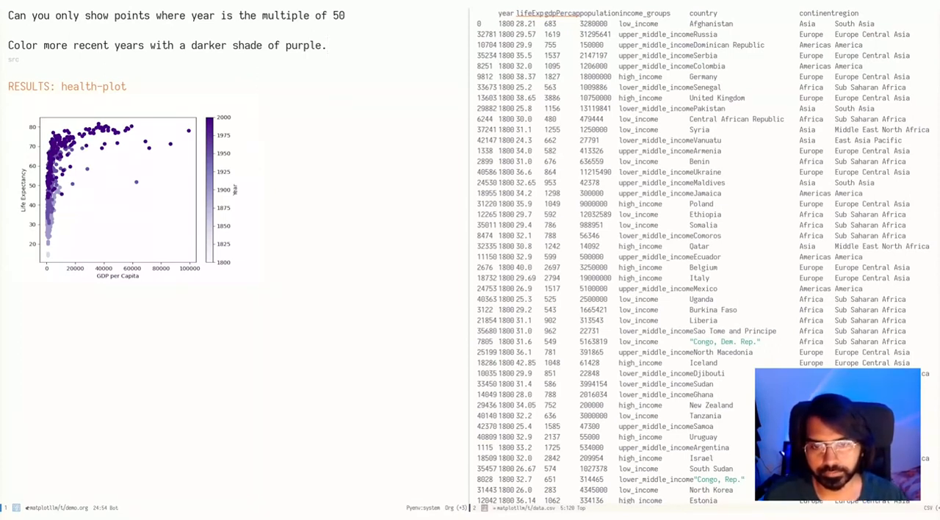
Place the cursor at the end of the purple-shading line to begin a new line.
{"action": "left_click", "coordinate": [327, 46]}
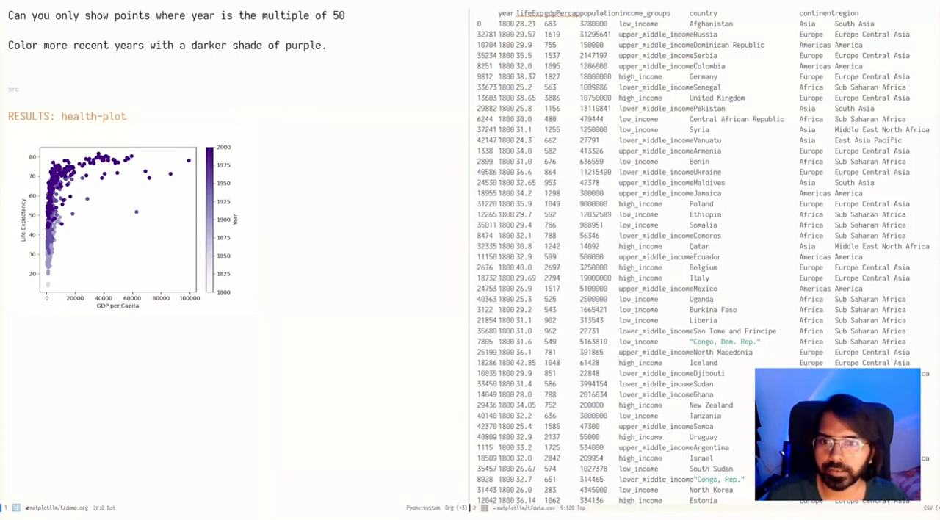
Type 'Let's make it more minimal, can you remove the bounding box,' into the prompt.
{"action": "type", "text": "Let's"}
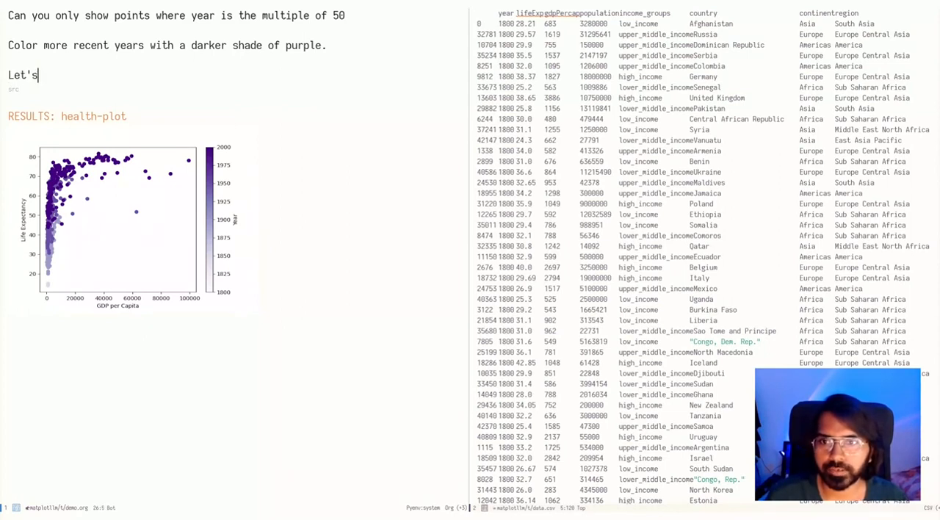
{"action": "type", "text": "make it more minimal"}
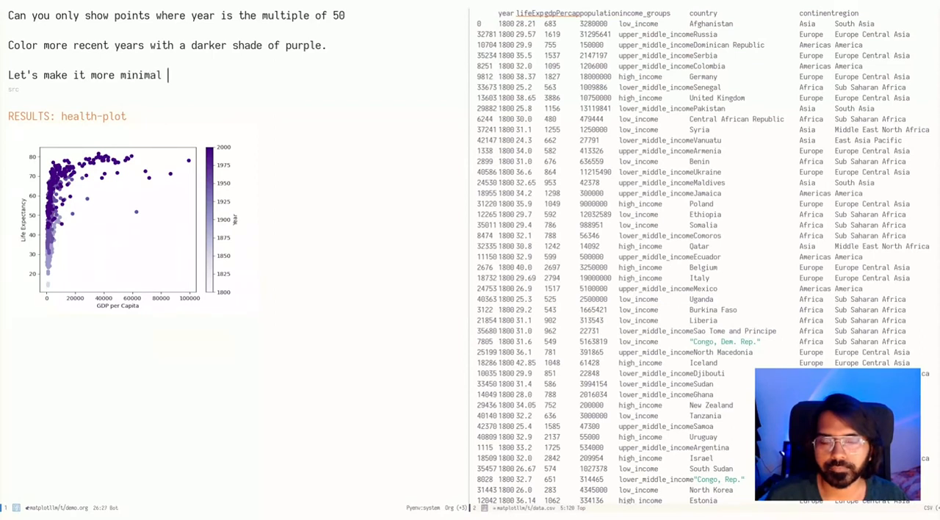
{"action": "type", "text": ", can you m"}
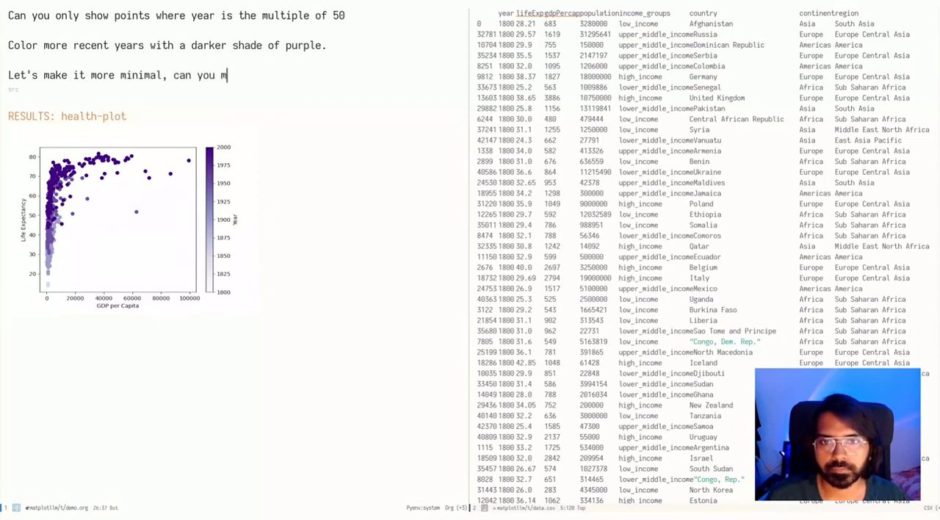
{"action": "type", "text": "remove the"}
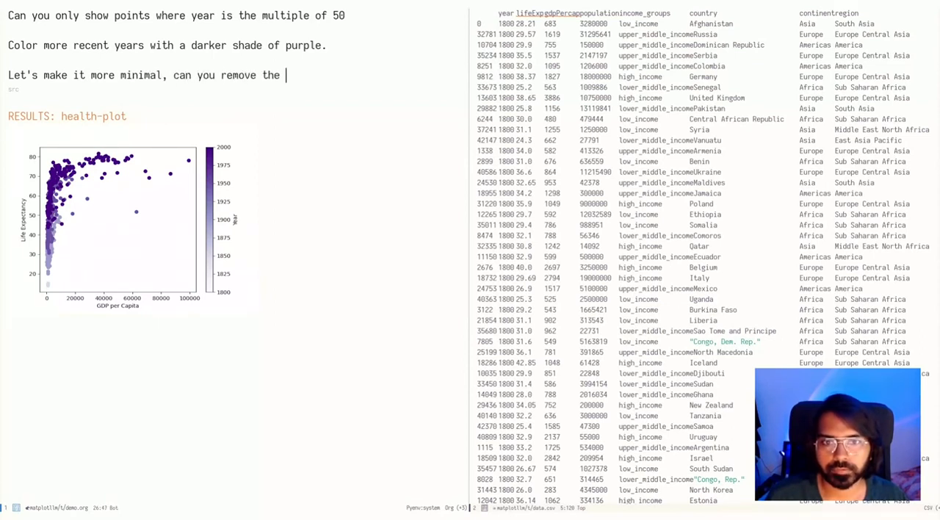
{"action": "type", "text": "found"}
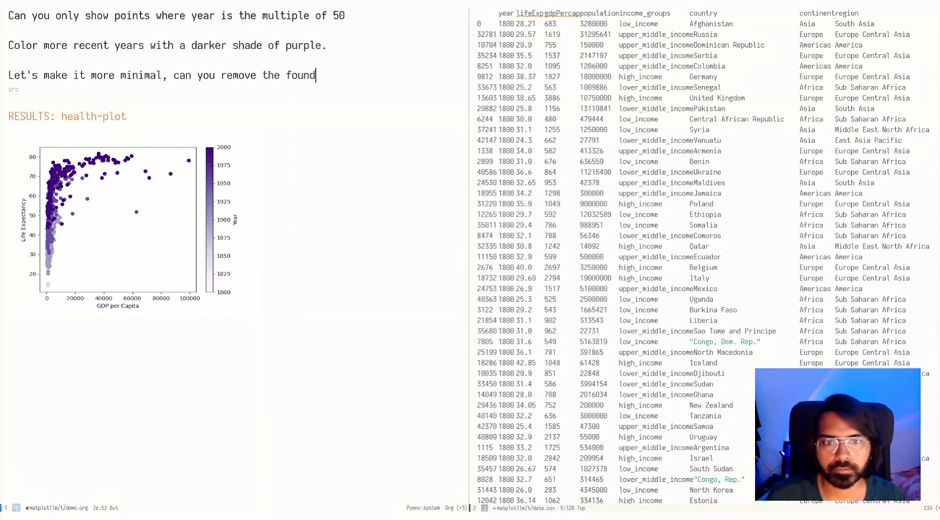
{"action": "type", "text": "bounding"}
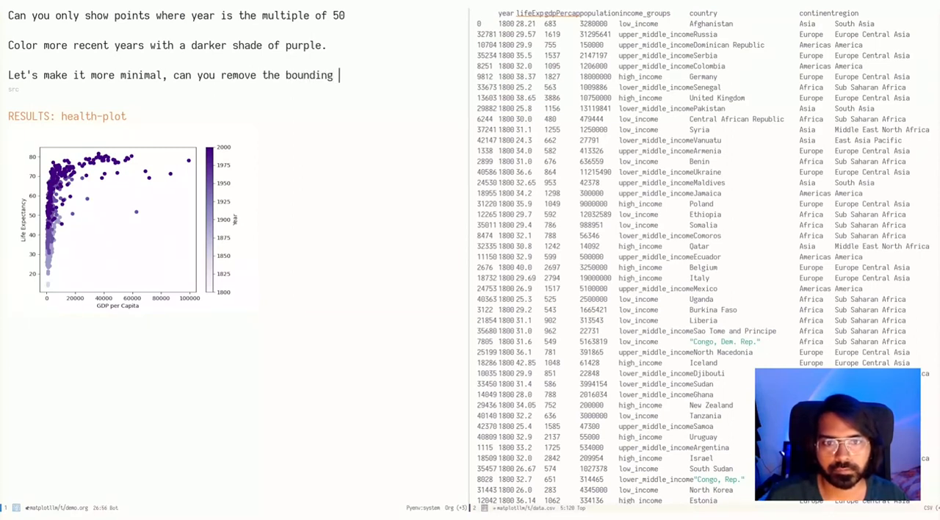
{"action": "type", "text": "box,"}
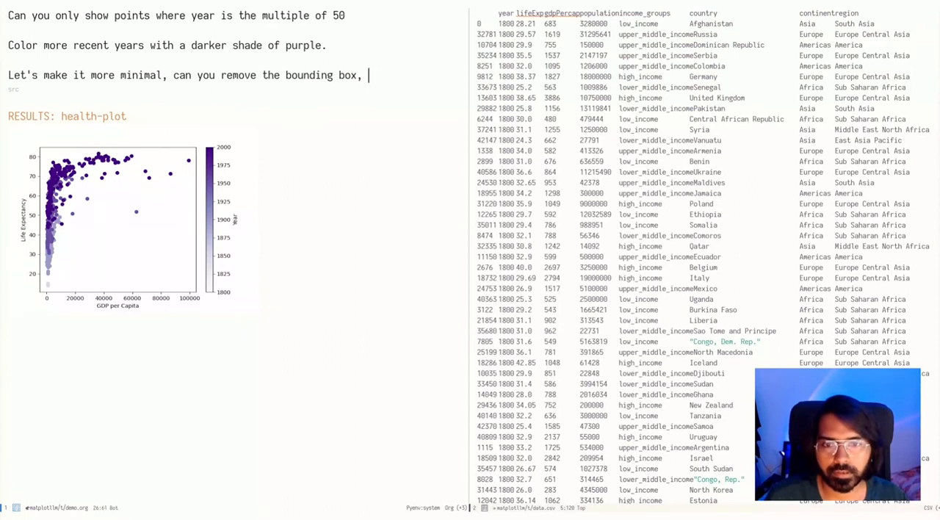
Ask to annotate the highest GDP per capita point with the country and year.
{"action": "type", "text": "also a"}
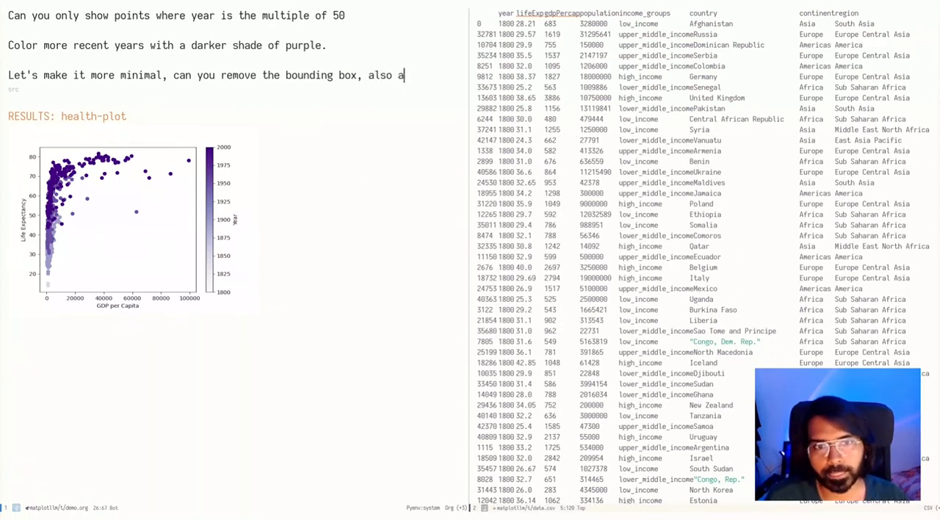
{"action": "type", "text": "nno"}
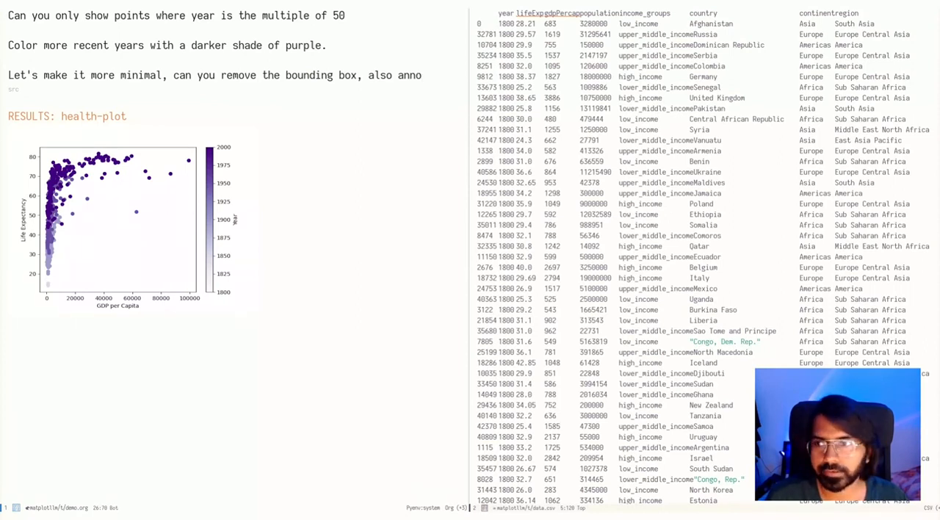
{"action": "type", "text": "annotate the point with highest gd"}
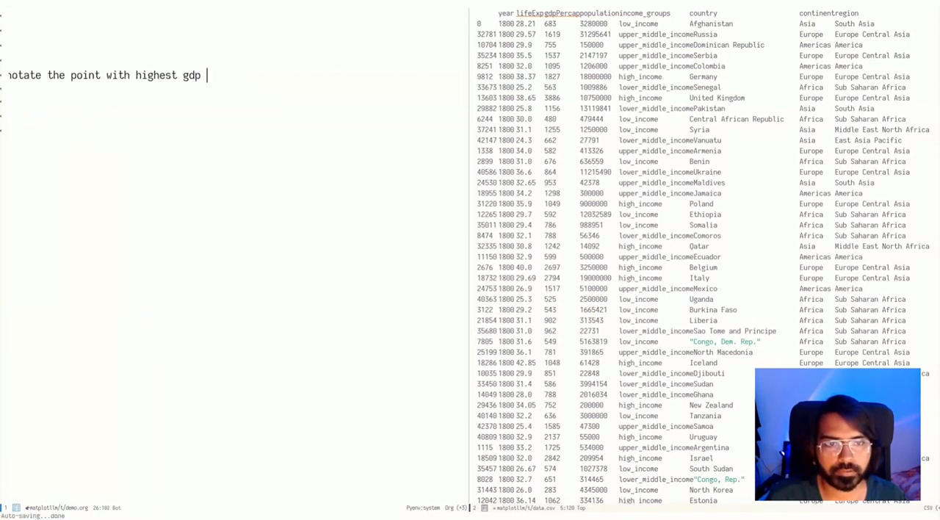
{"action": "type", "text": "per capita"}
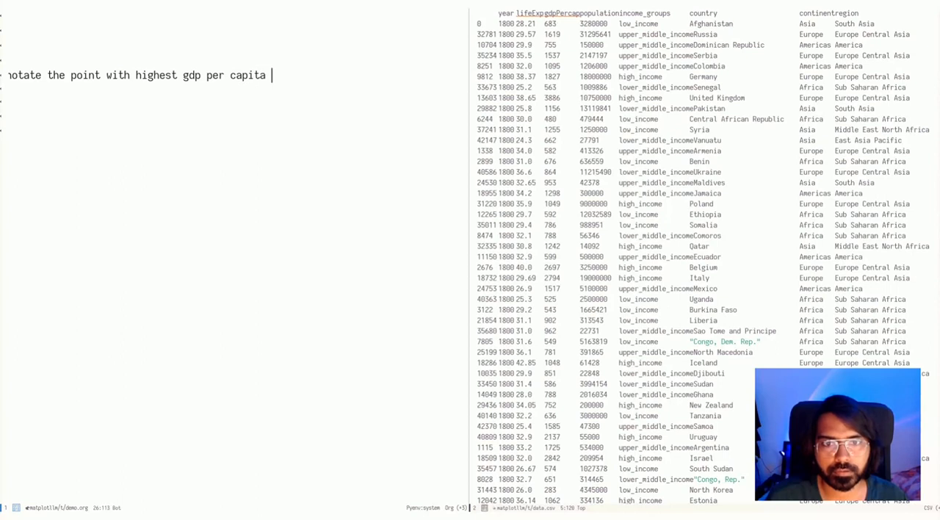
{"action": "type", "text": "with the"}
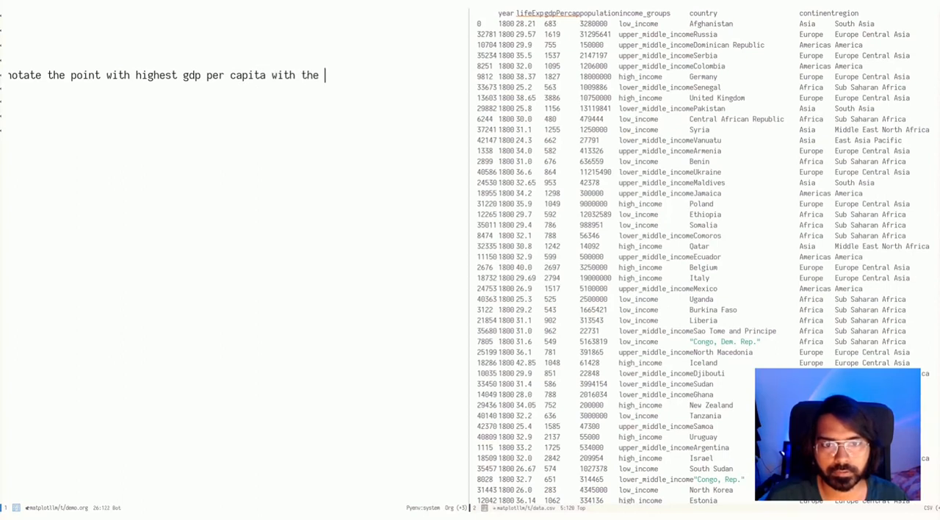
{"action": "type", "text": "country and yeas"}
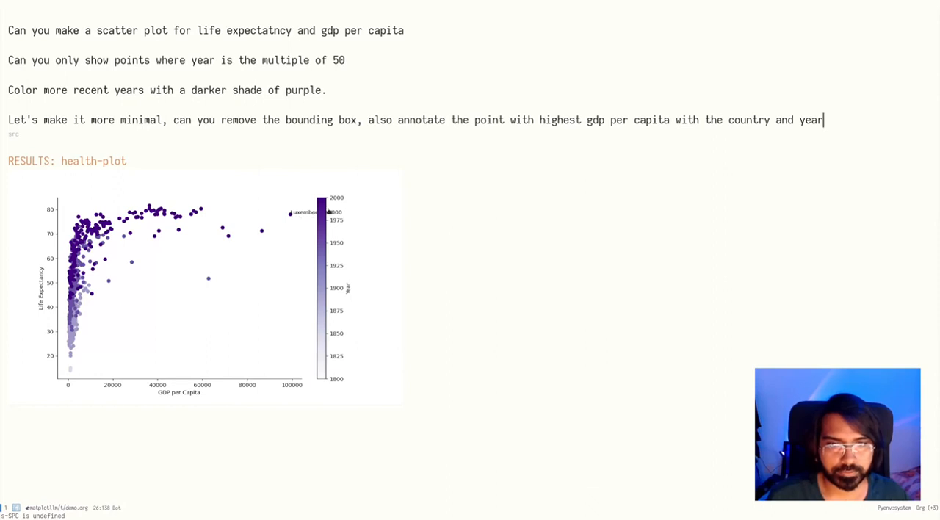
{"action": "mouse_move", "coordinate": [435, 235]}
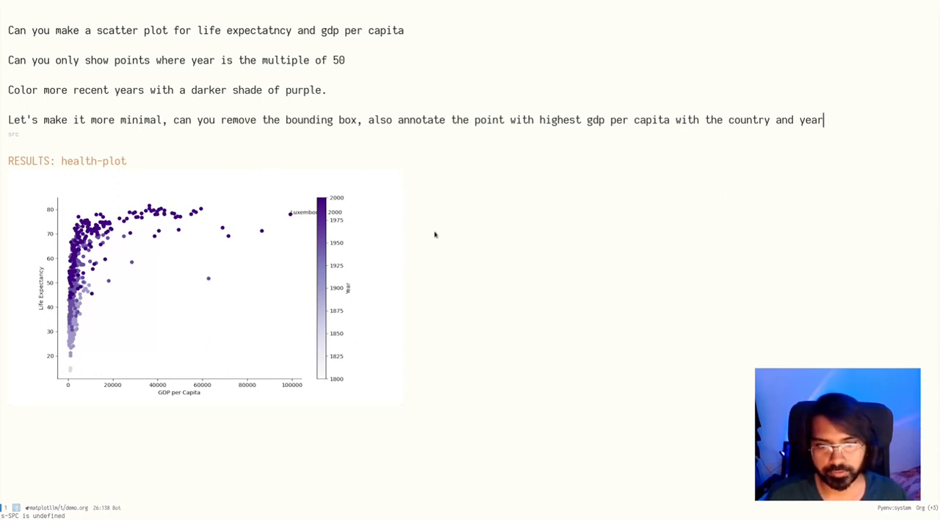
{"action": "mouse_move", "coordinate": [309, 396]}
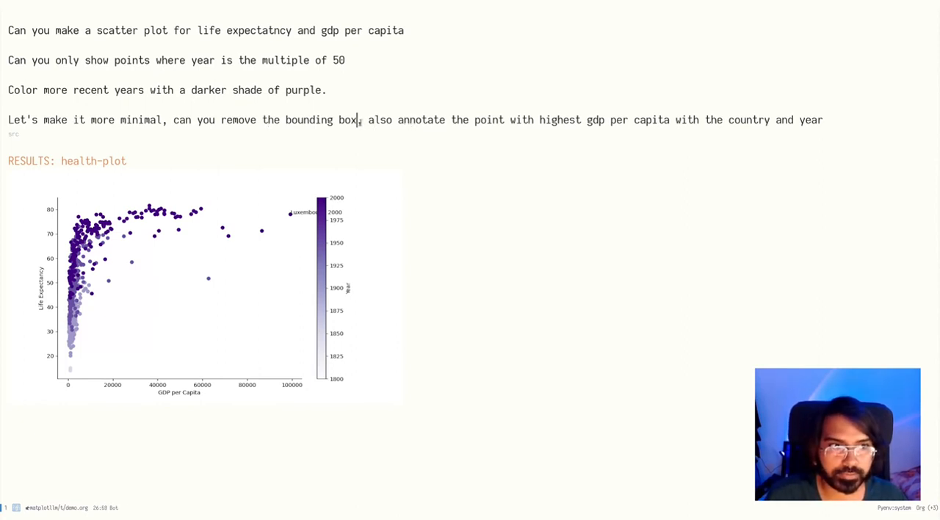
{"action": "mouse_move", "coordinate": [440, 132]}
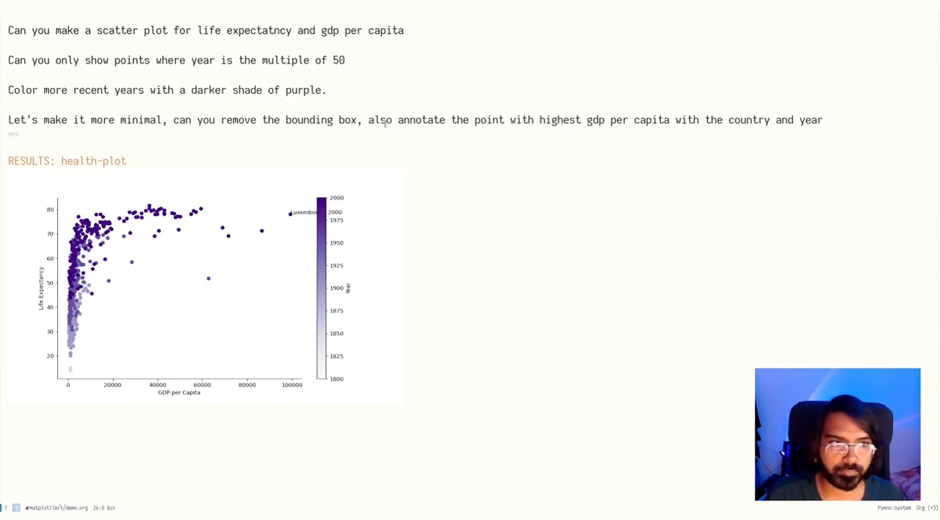
{"action": "mouse_move", "coordinate": [200, 285]}
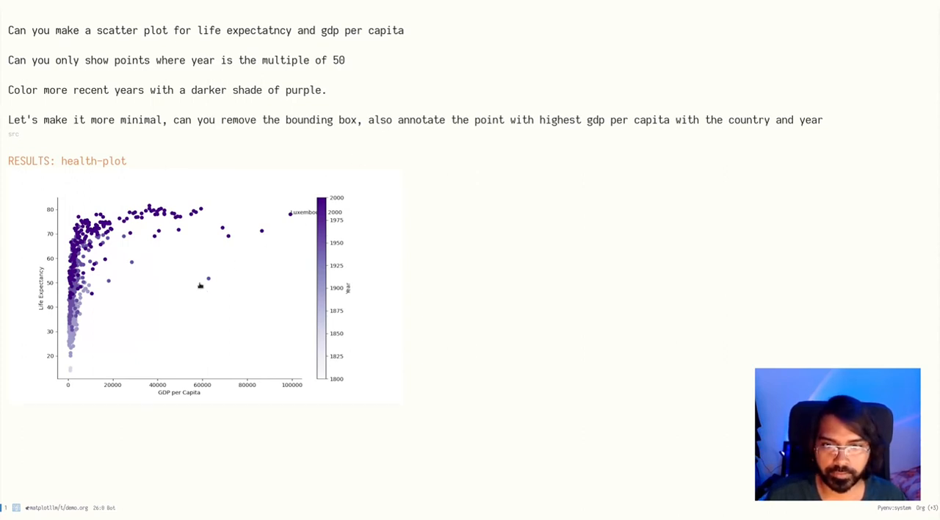
{"action": "mouse_move", "coordinate": [207, 272]}
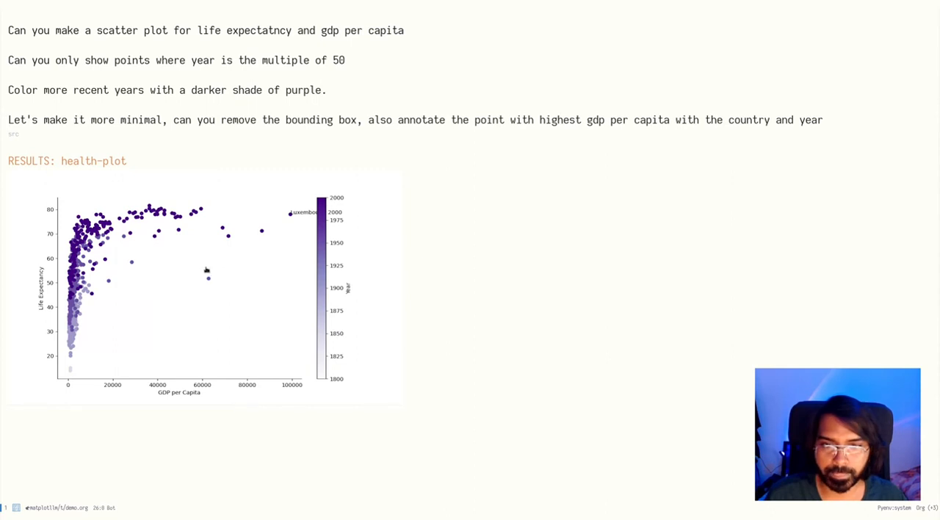
{"action": "mouse_move", "coordinate": [191, 281]}
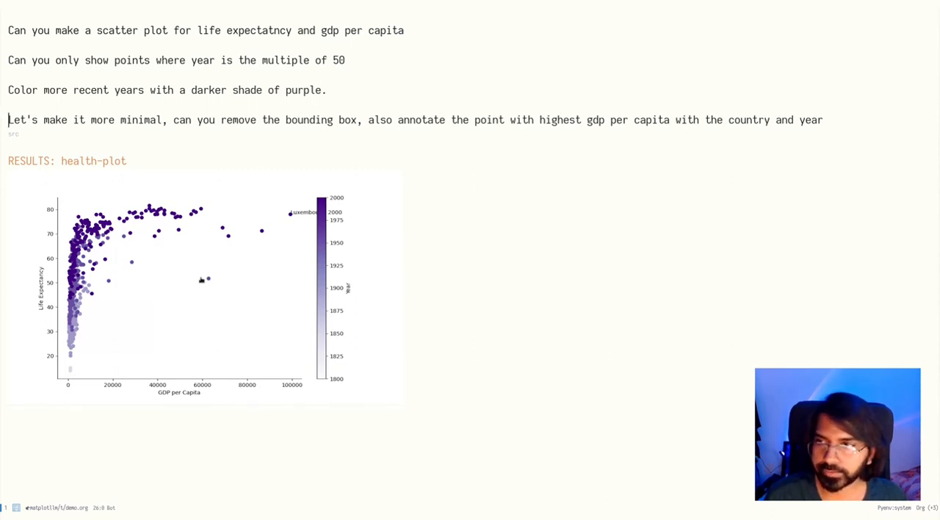
{"action": "mouse_move", "coordinate": [210, 294]}
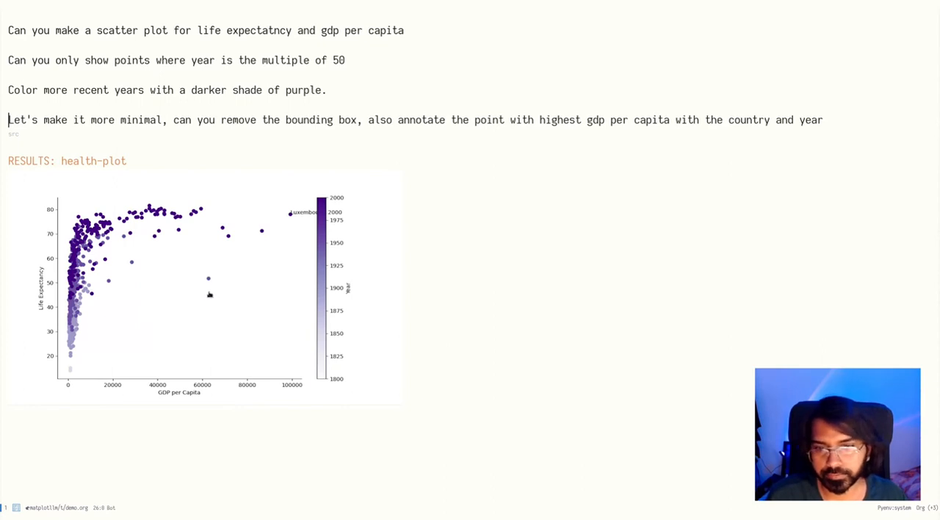